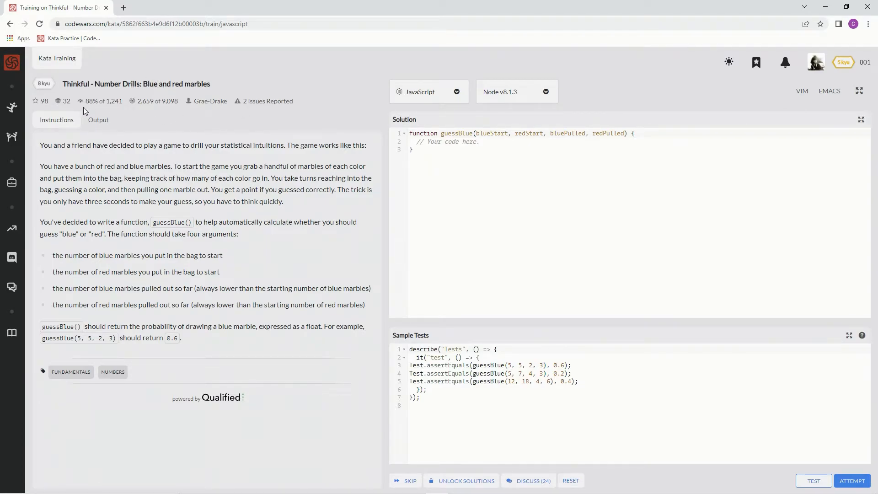
{"action": "mouse_move", "coordinate": [53, 149]}
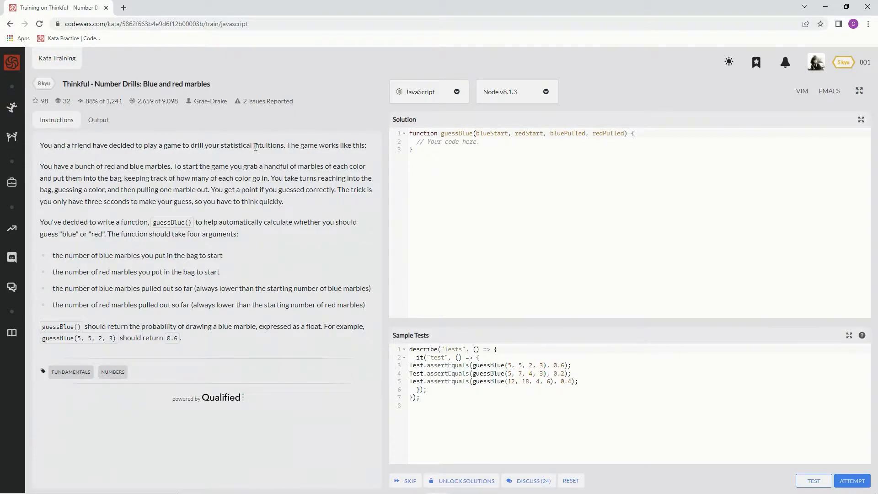
{"action": "mouse_move", "coordinate": [332, 147]}
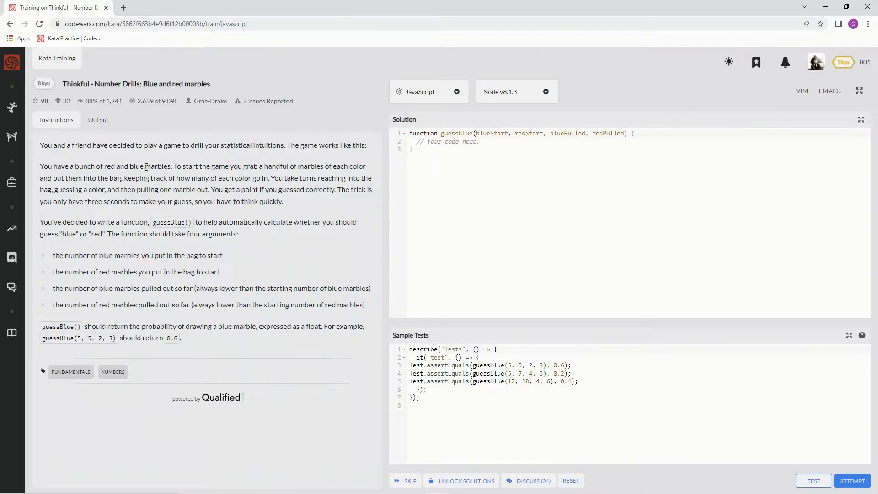
{"action": "mouse_move", "coordinate": [294, 165]}
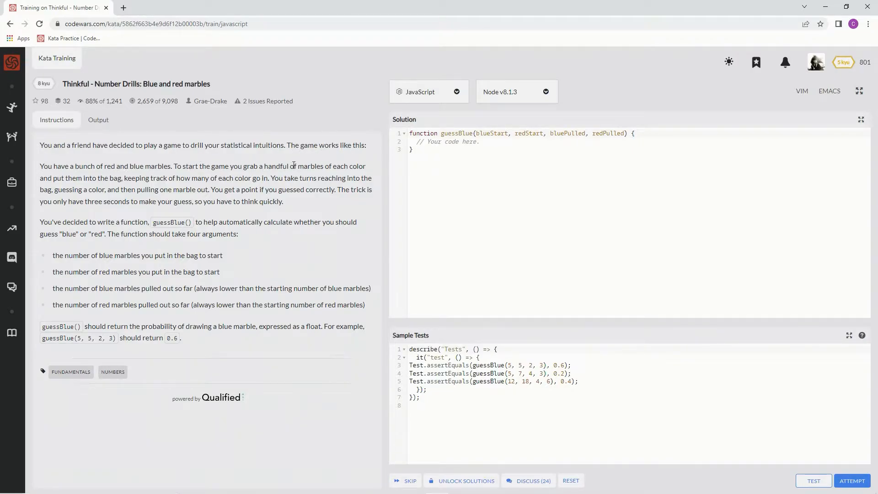
{"action": "mouse_move", "coordinate": [65, 178]}
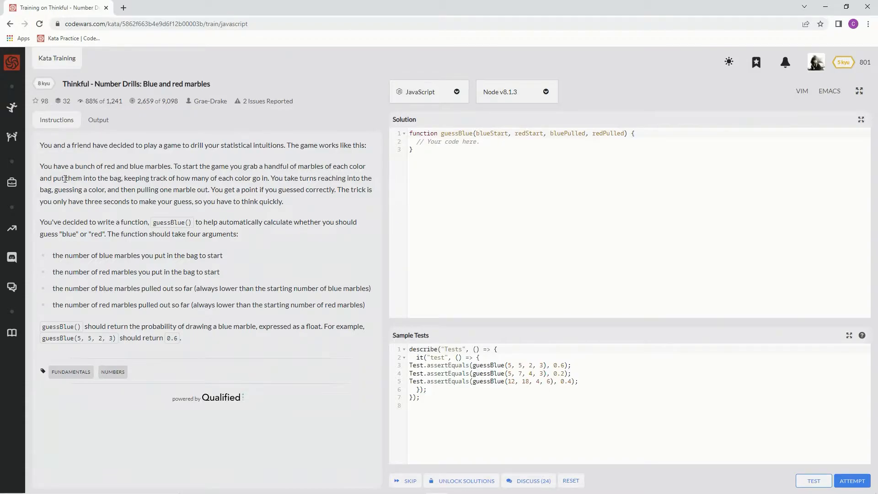
{"action": "mouse_move", "coordinate": [198, 179]}
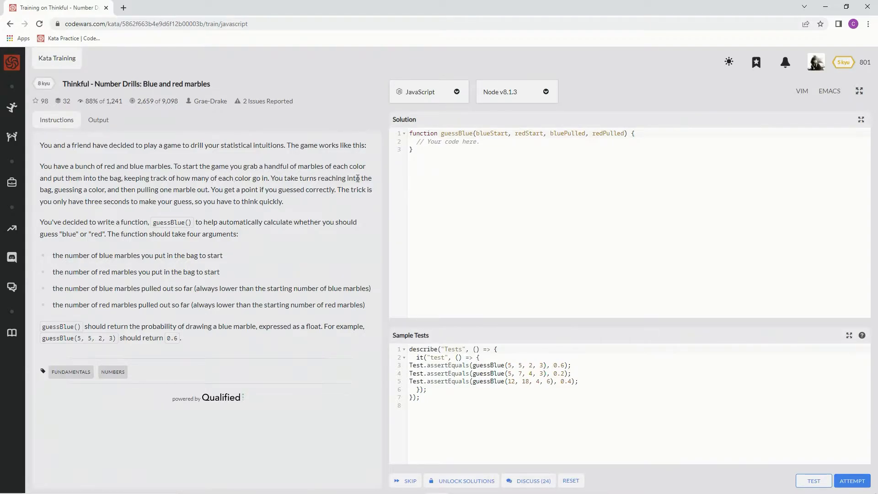
{"action": "mouse_move", "coordinate": [131, 192]}
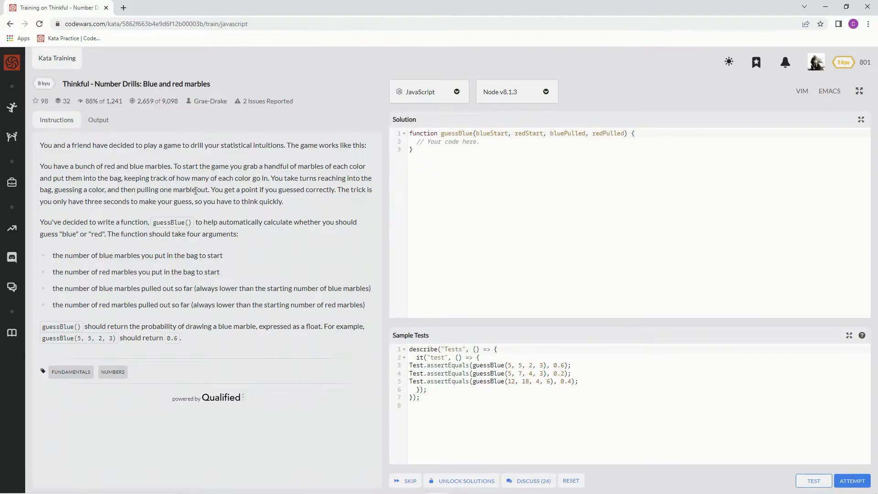
{"action": "mouse_move", "coordinate": [272, 193]}
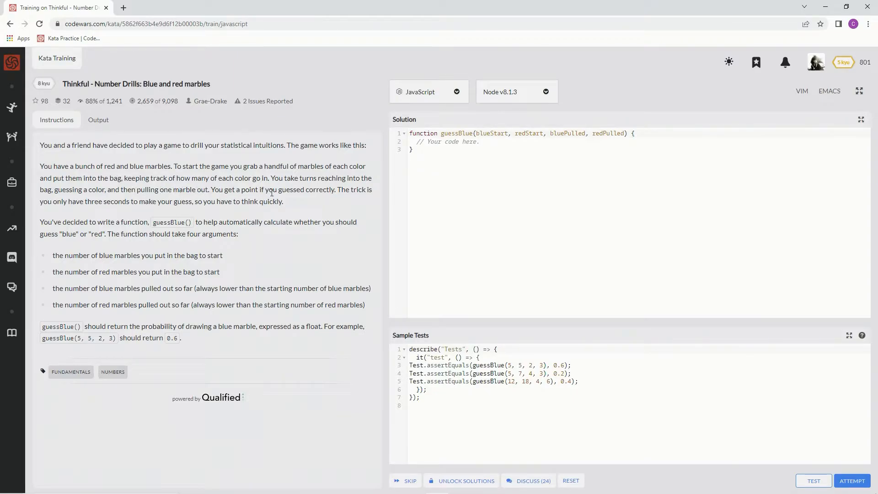
{"action": "mouse_move", "coordinate": [359, 199]}
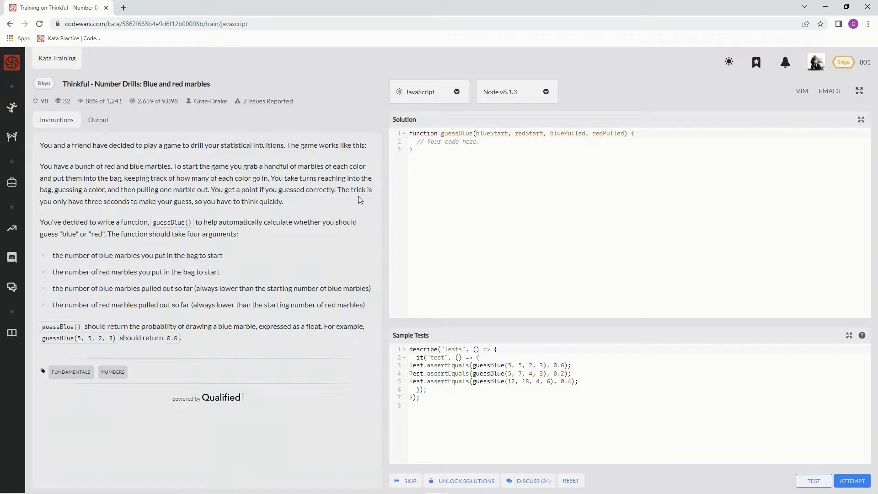
{"action": "mouse_move", "coordinate": [105, 209]}
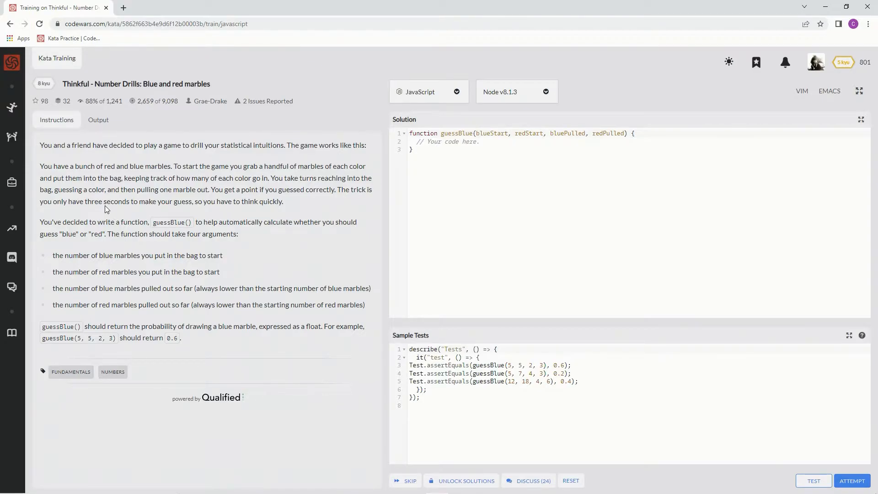
{"action": "mouse_move", "coordinate": [200, 204]}
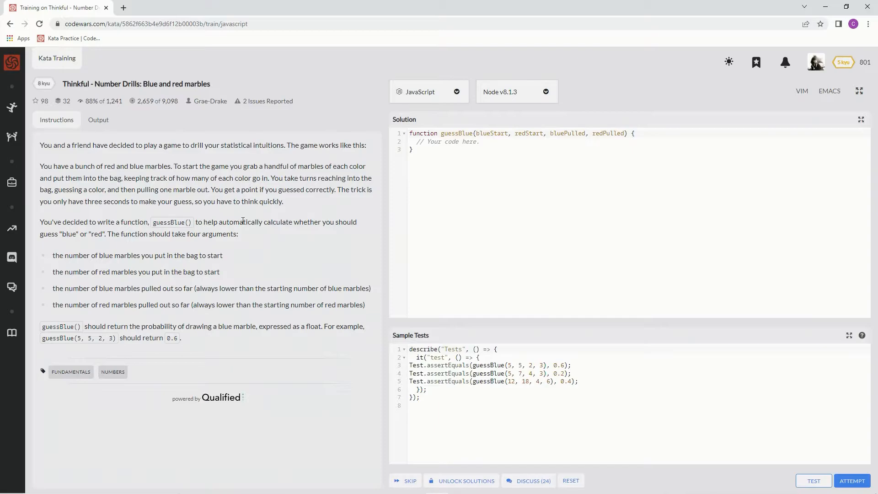
{"action": "mouse_move", "coordinate": [171, 245]}
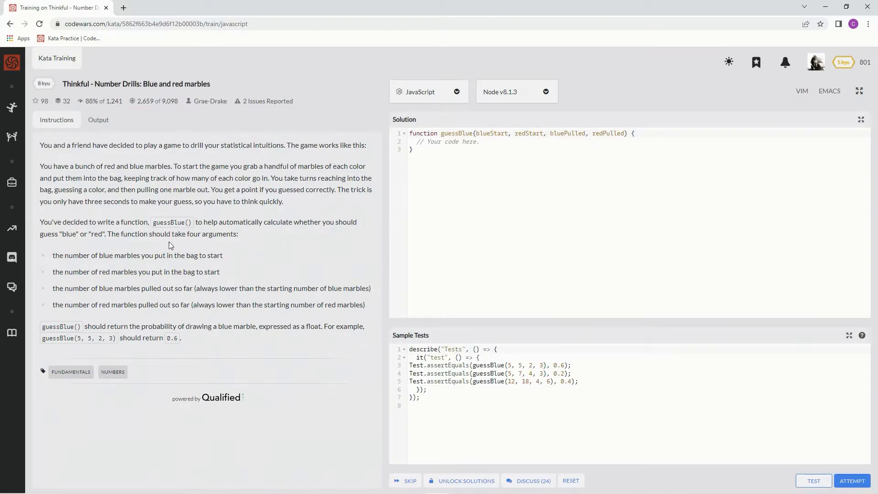
{"action": "mouse_move", "coordinate": [113, 243]}
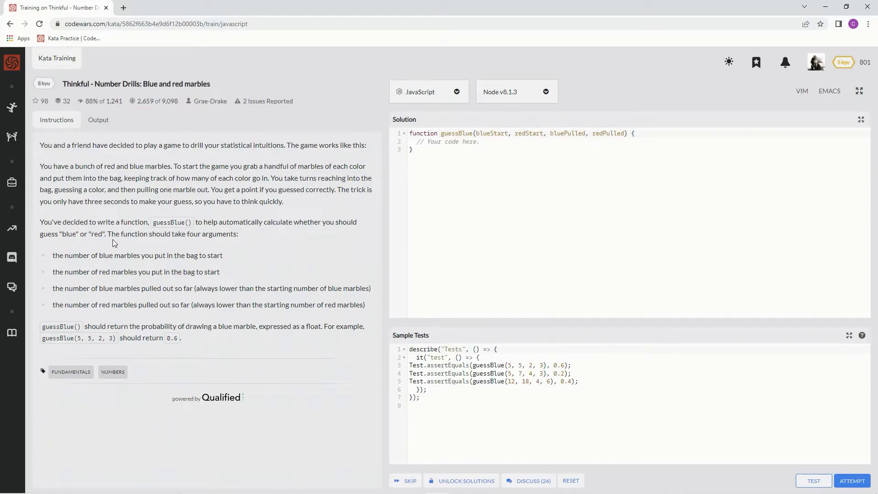
{"action": "mouse_move", "coordinate": [221, 242]}
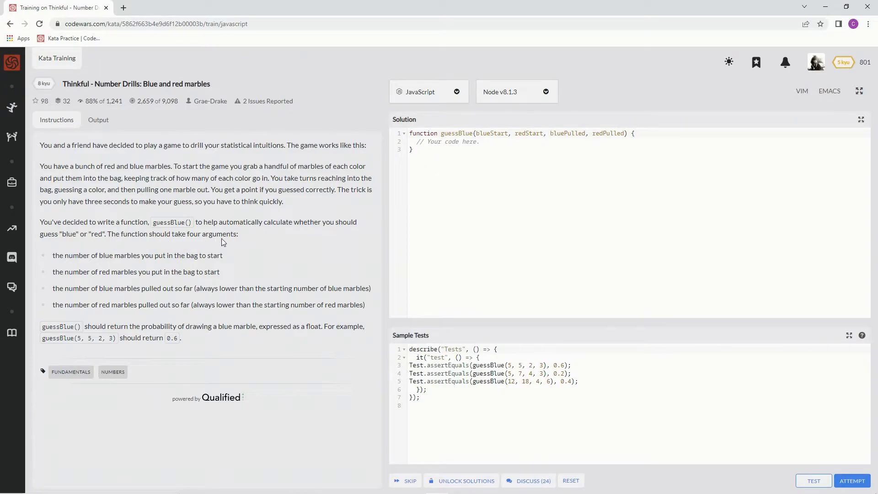
{"action": "mouse_move", "coordinate": [165, 258]}
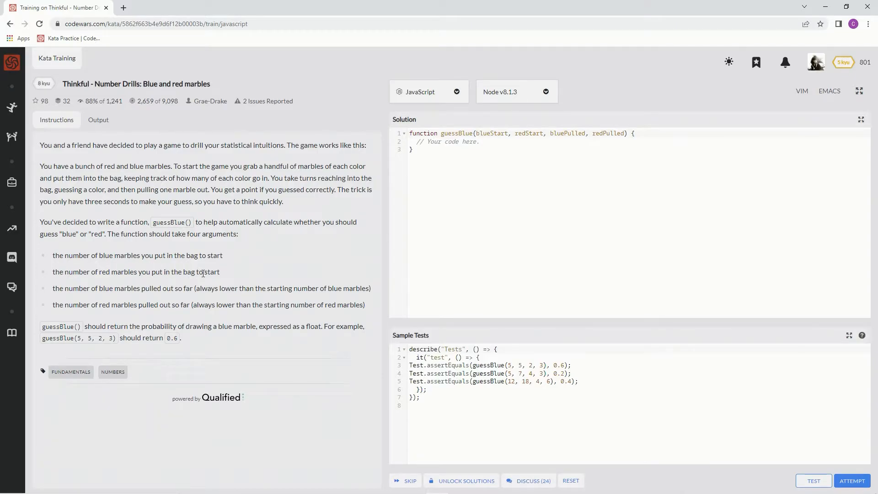
{"action": "mouse_move", "coordinate": [179, 291]}
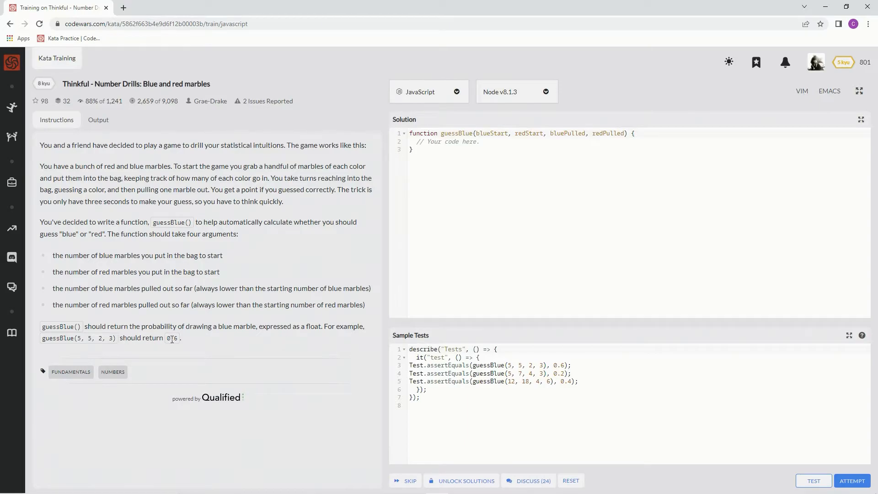
{"action": "mouse_move", "coordinate": [81, 347]}
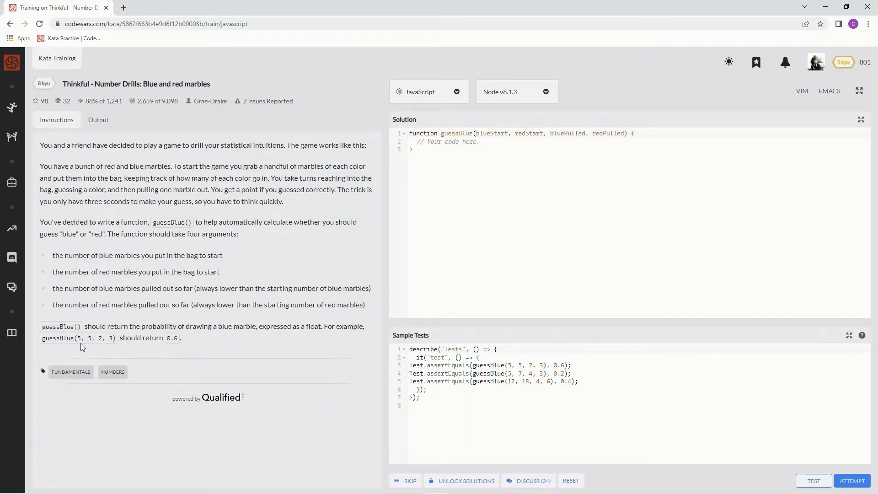
{"action": "mouse_move", "coordinate": [100, 338]}
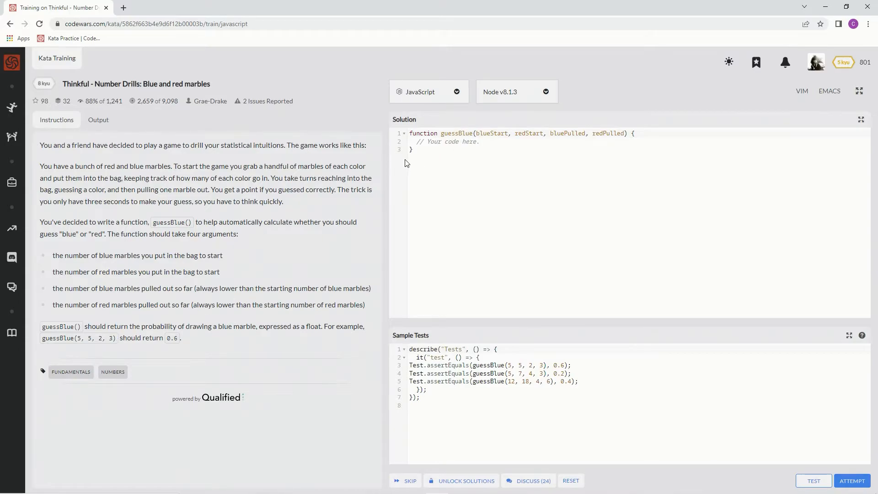
Convert guessBlue into a one-line arrow function and begin its return expression with blueStart.
{"action": "left_click", "coordinate": [434, 132]}
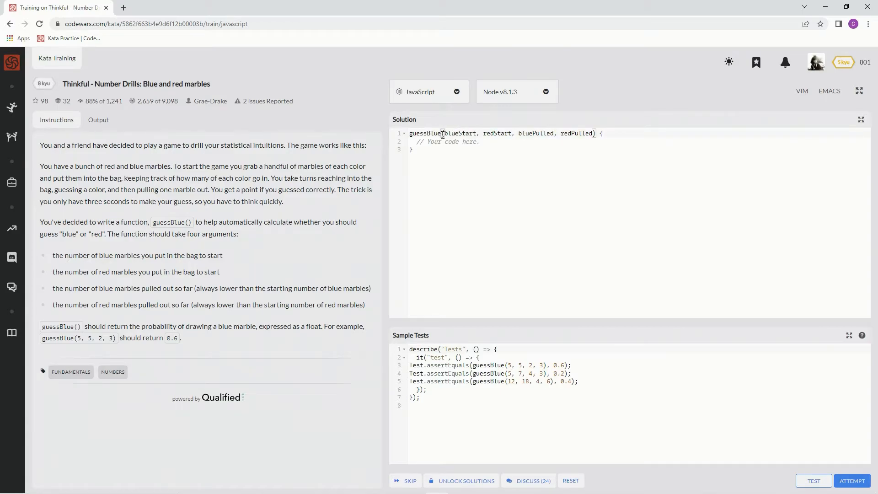
{"action": "type", "text": "= ("}
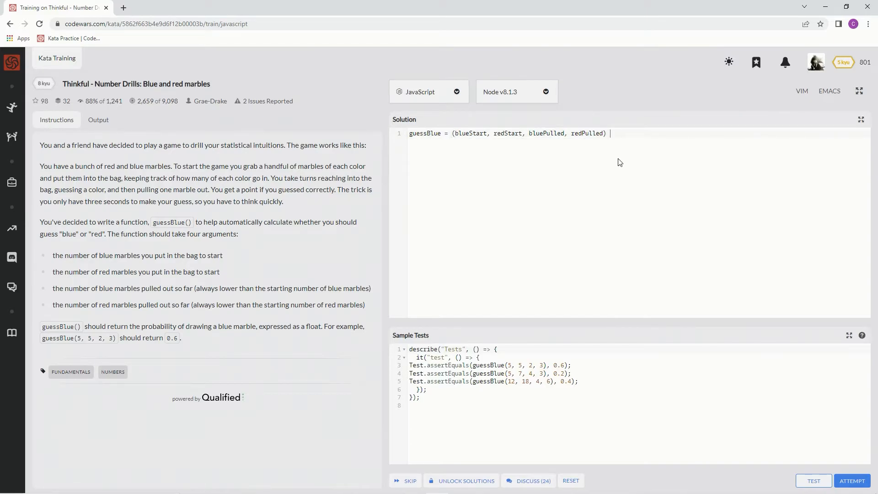
{"action": "type", "text": "=>"}
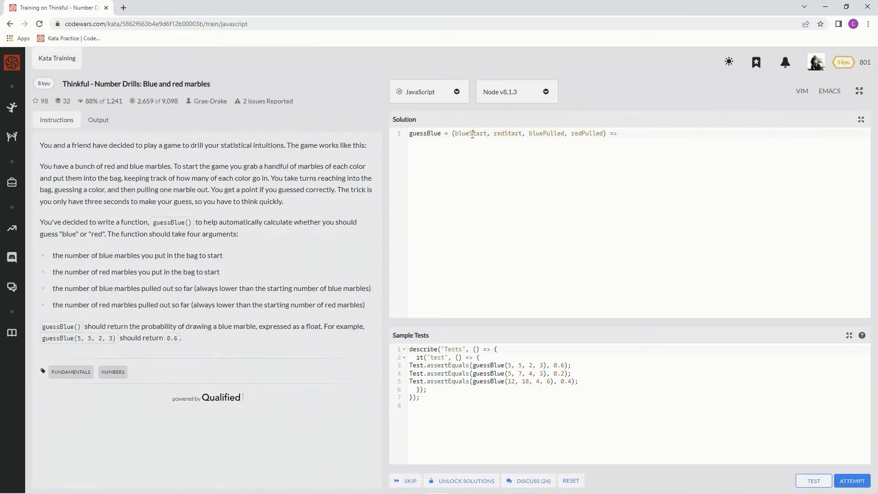
{"action": "left_click", "coordinate": [619, 133]}
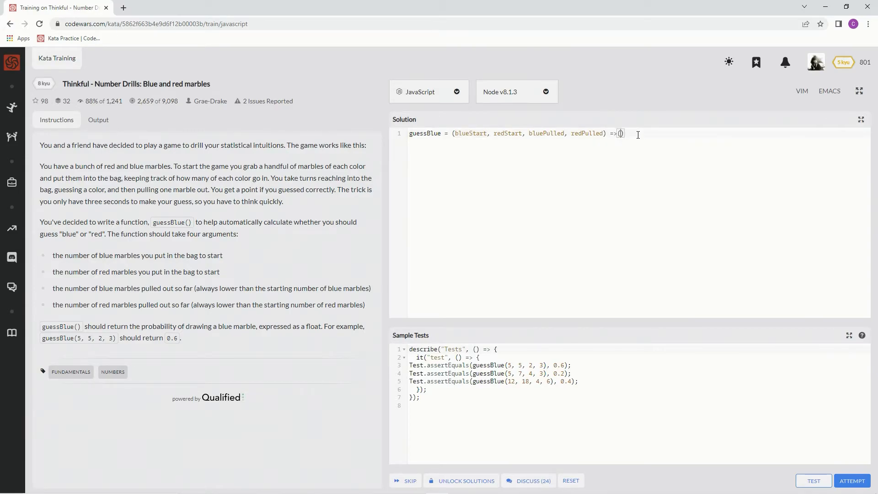
{"action": "type", "text": "blueStart - bluePulled"}
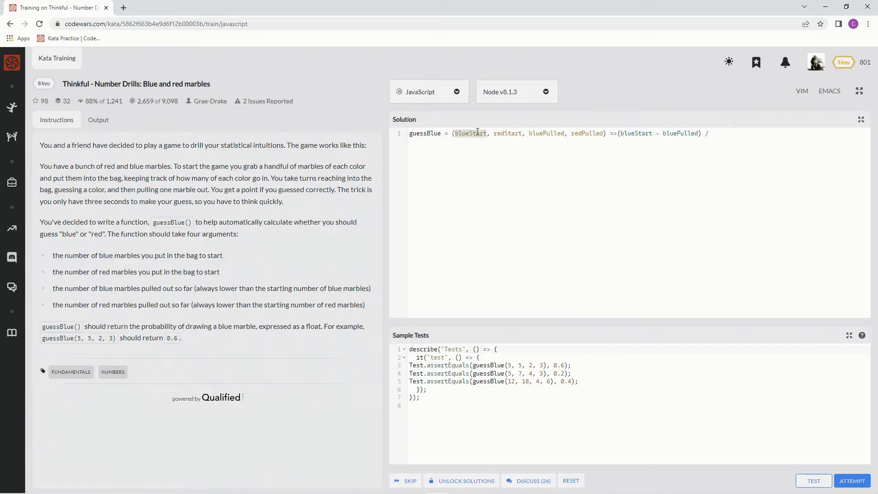
Return (blueStart - bluePulled) / (blueStart + redStart - bluePulled - redPulled), pass all 103 tests, and submit.
{"action": "left_click", "coordinate": [713, 133]}
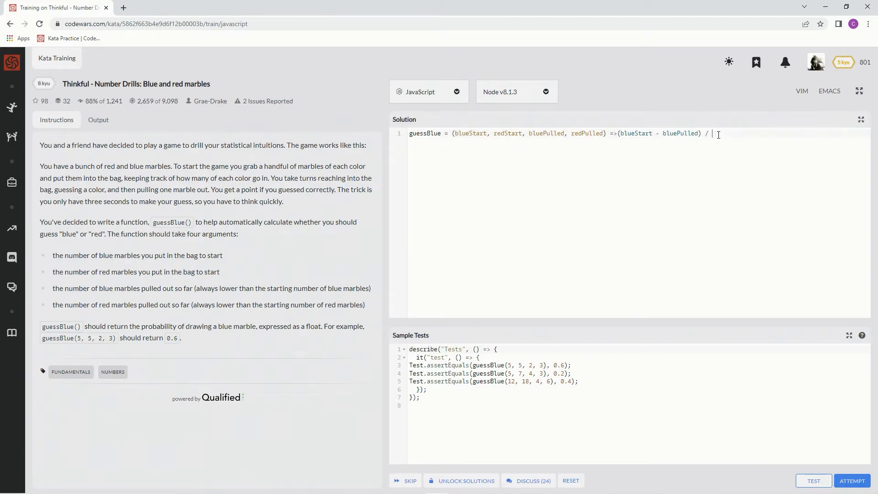
{"action": "type", "text": "2)"}
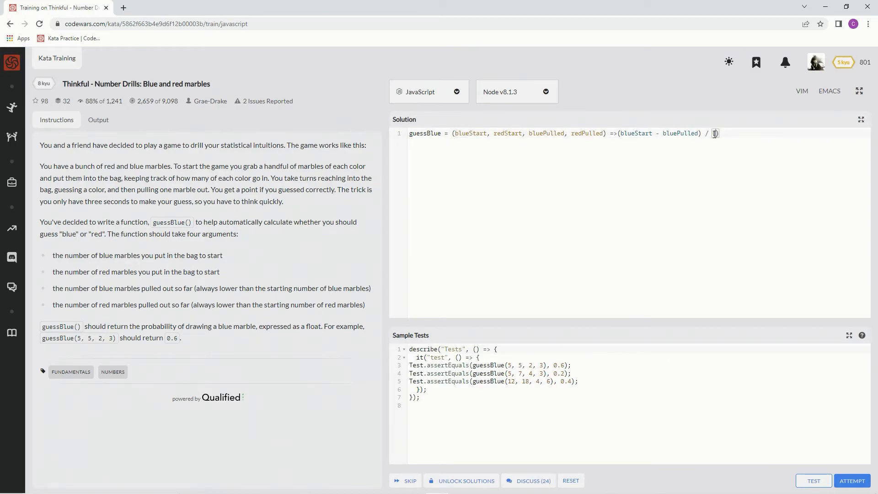
{"action": "type", "text": "(blueStart)"}
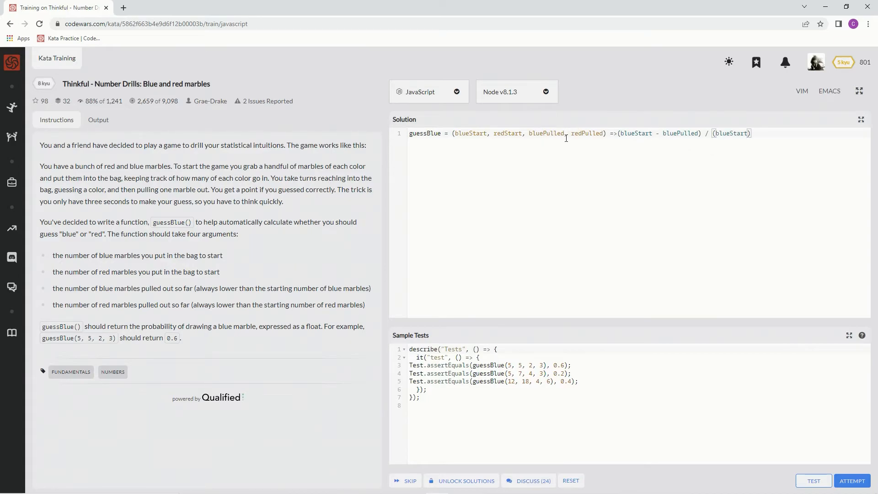
{"action": "type", "text": "+"}
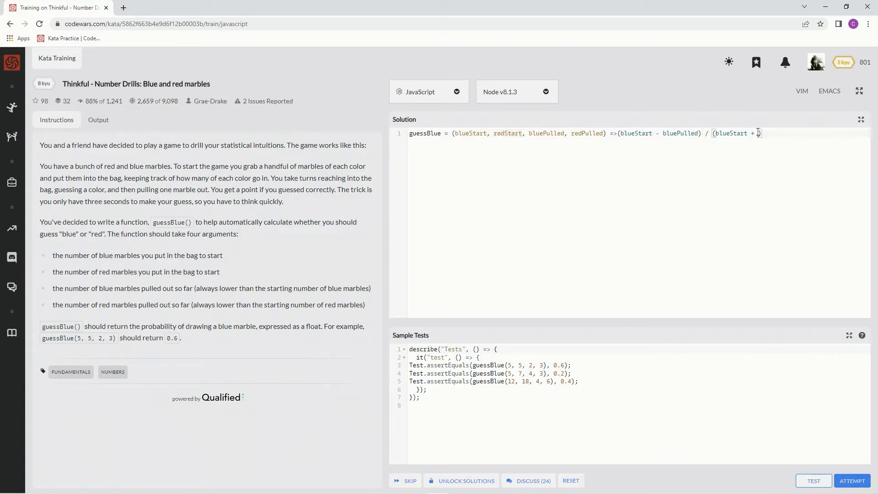
{"action": "type", "text": "redStart -"}
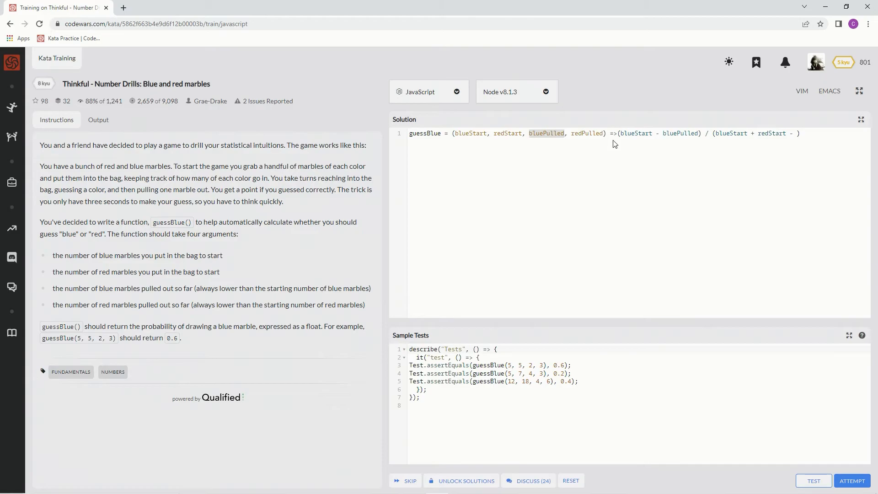
{"action": "left_click", "coordinate": [799, 133]}
{"action": "type", "text": "bluePulled -"}
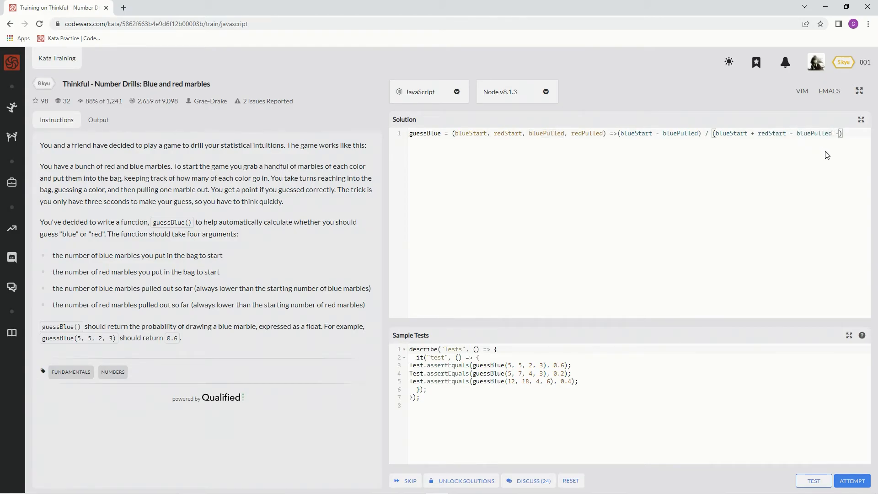
{"action": "double_click", "coordinate": [586, 133]}
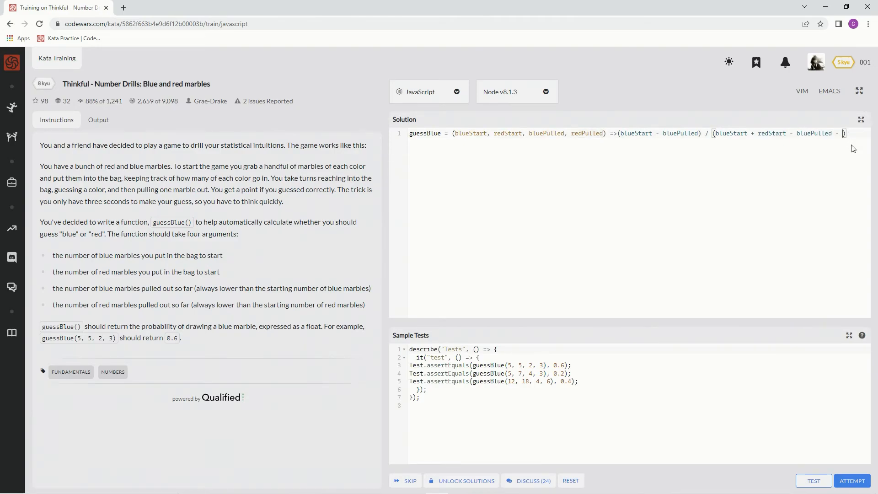
{"action": "mouse_move", "coordinate": [813, 481]}
{"action": "type", "text": "redPulled"}
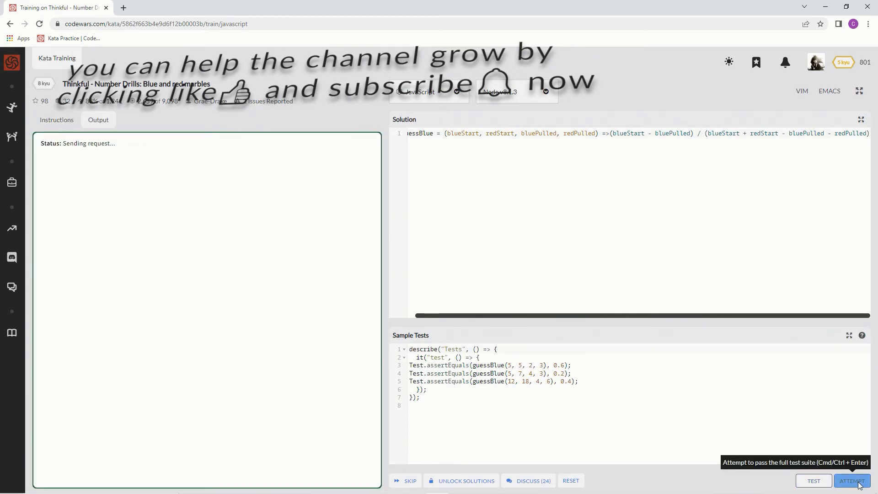
{"action": "left_click", "coordinate": [851, 481]}
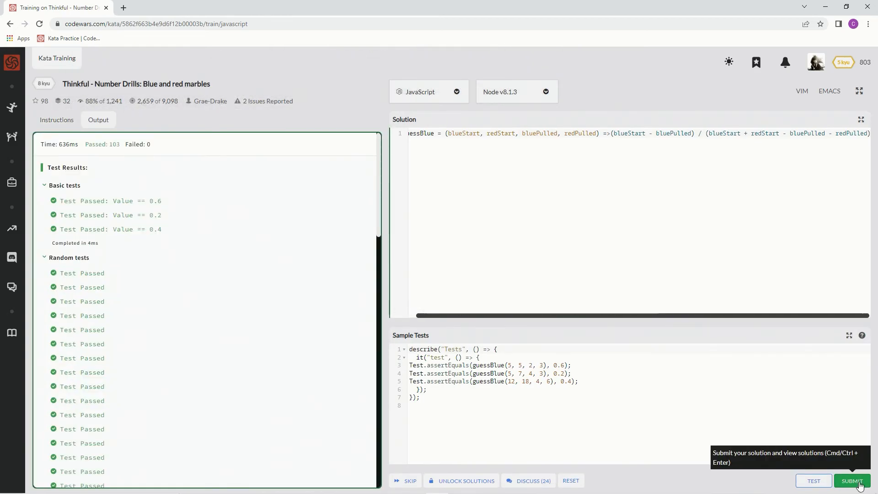
{"action": "left_click", "coordinate": [852, 481]}
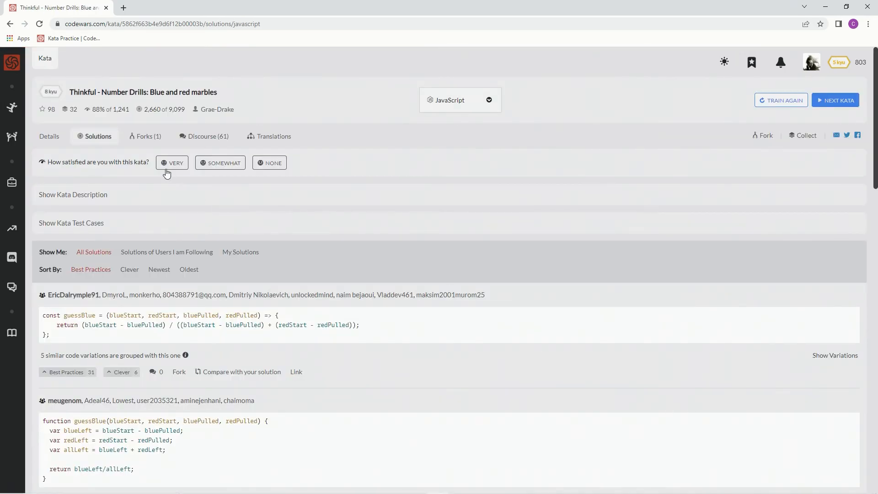
Rate the kata VERY satisfying, filter to My Solutions, and vote own solution Best Practice.
{"action": "left_click", "coordinate": [238, 251]}
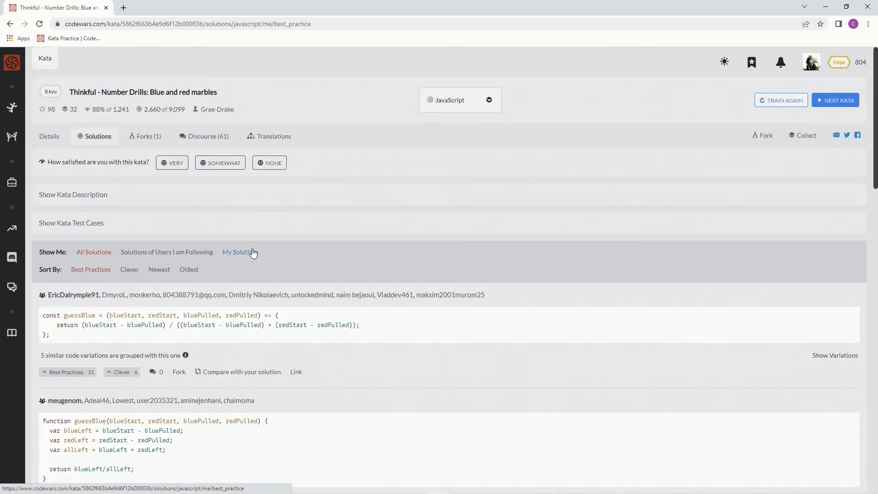
{"action": "left_click", "coordinate": [239, 251]}
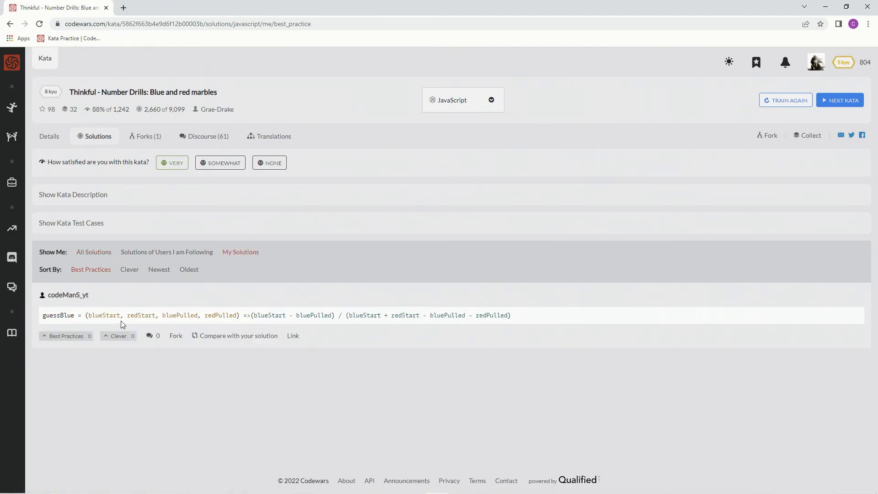
{"action": "mouse_move", "coordinate": [78, 357]}
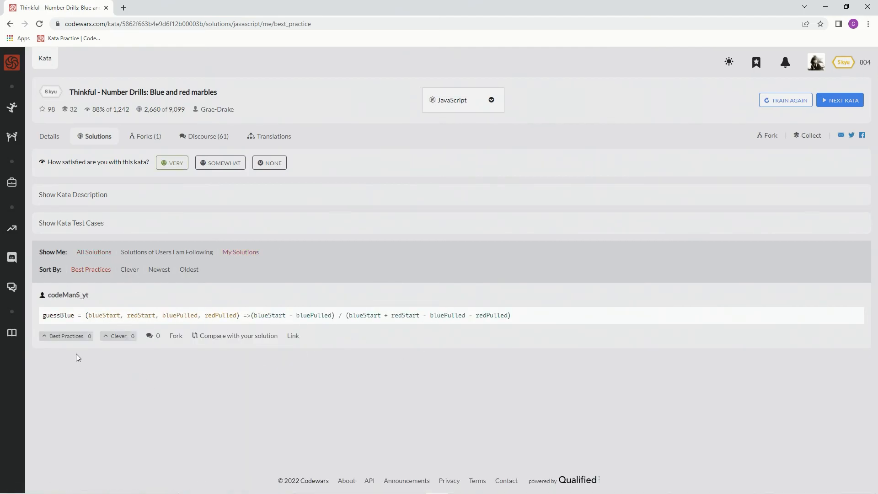
{"action": "left_click", "coordinate": [66, 335]}
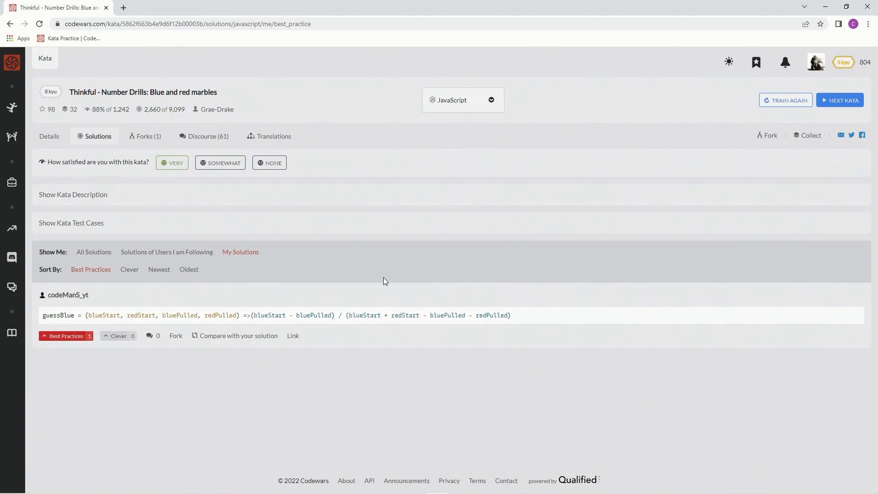
{"action": "mouse_move", "coordinate": [397, 296]}
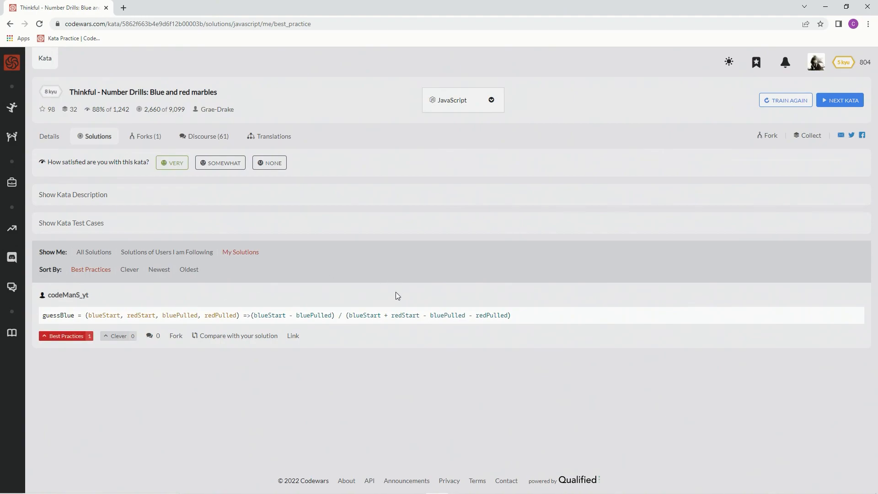